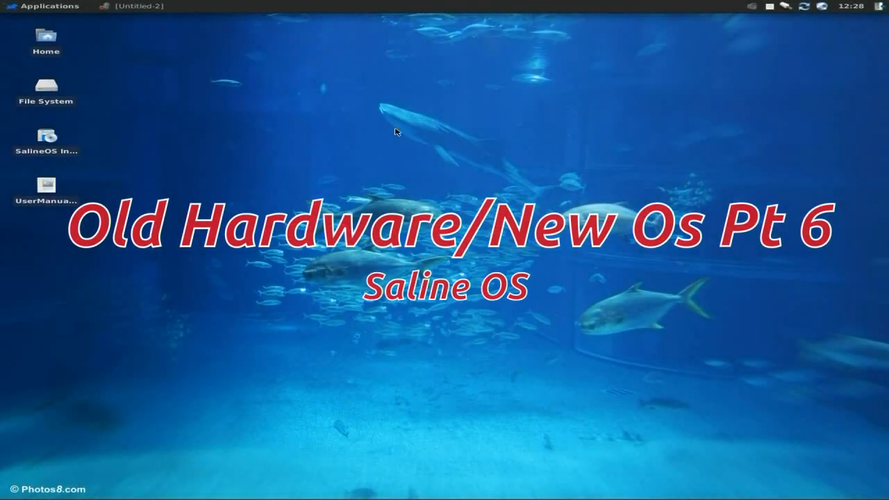
{"action": "mouse_move", "coordinate": [527, 149]}
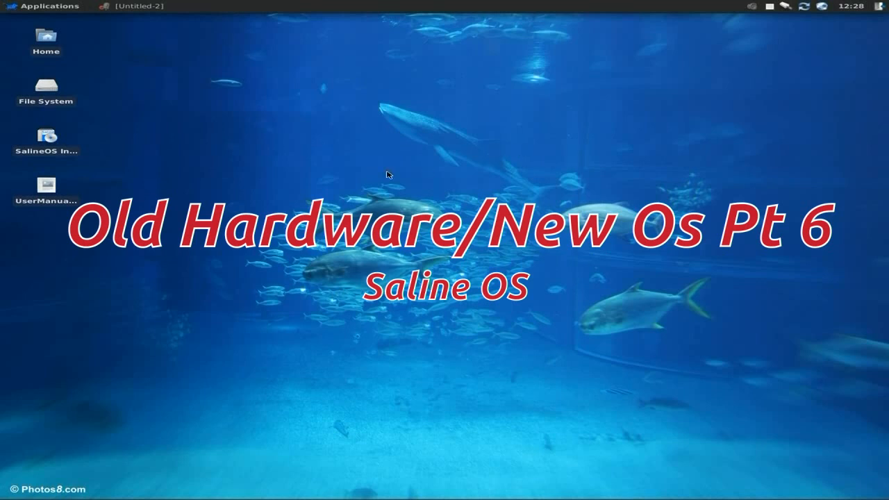
{"action": "mouse_move", "coordinate": [318, 106]}
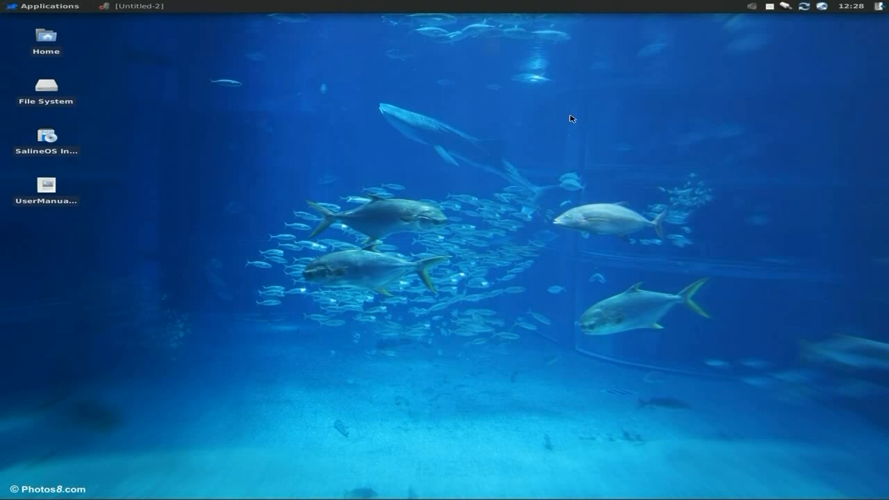
{"action": "mouse_move", "coordinate": [573, 116]}
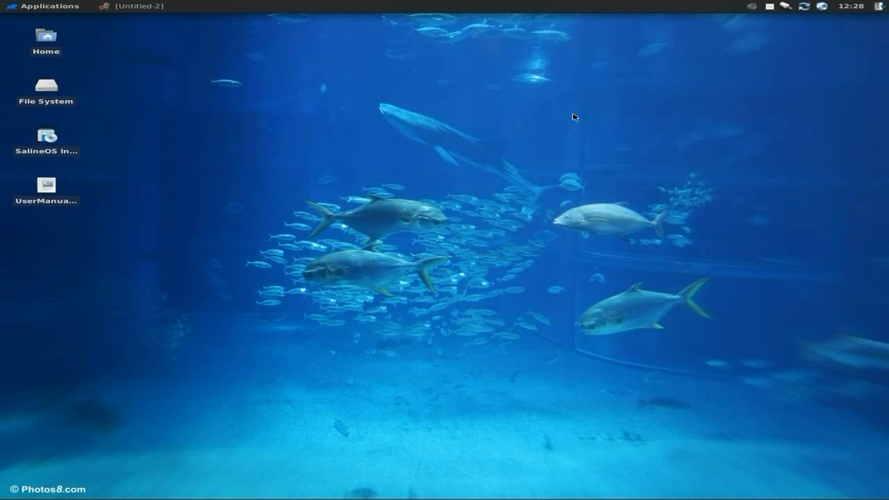
{"action": "mouse_move", "coordinate": [579, 113]}
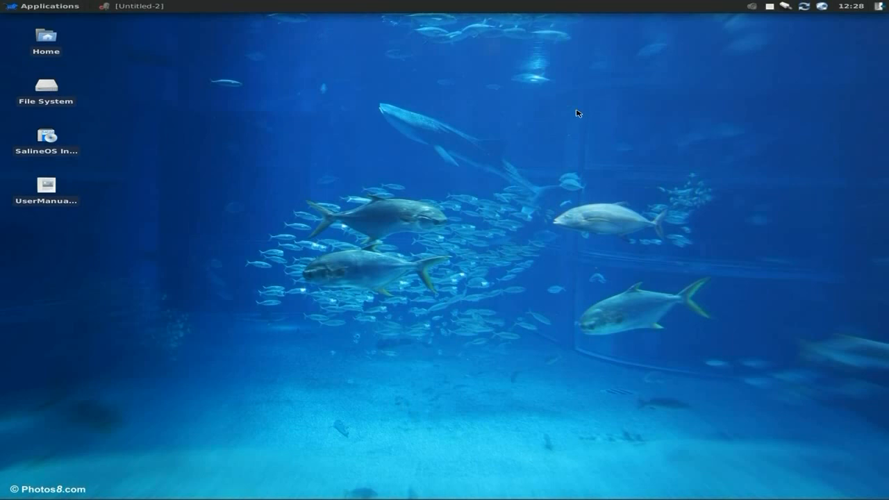
{"action": "mouse_move", "coordinate": [699, 115]}
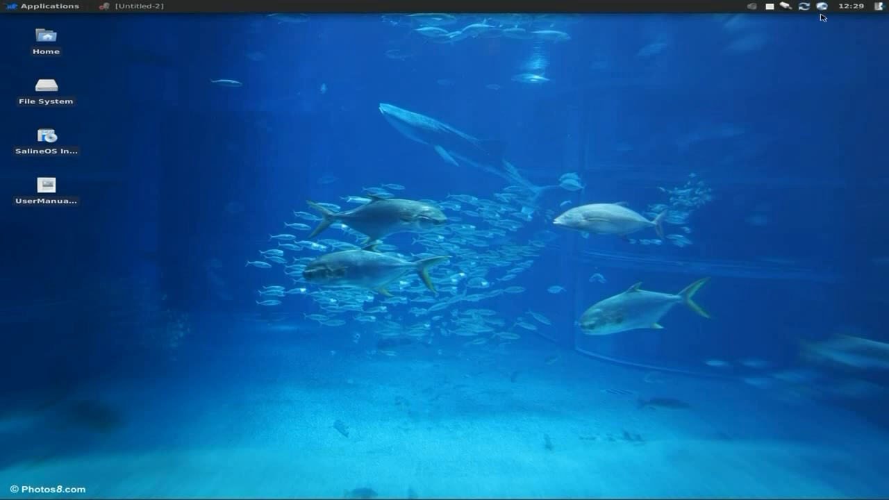
{"action": "mouse_move", "coordinate": [825, 8]}
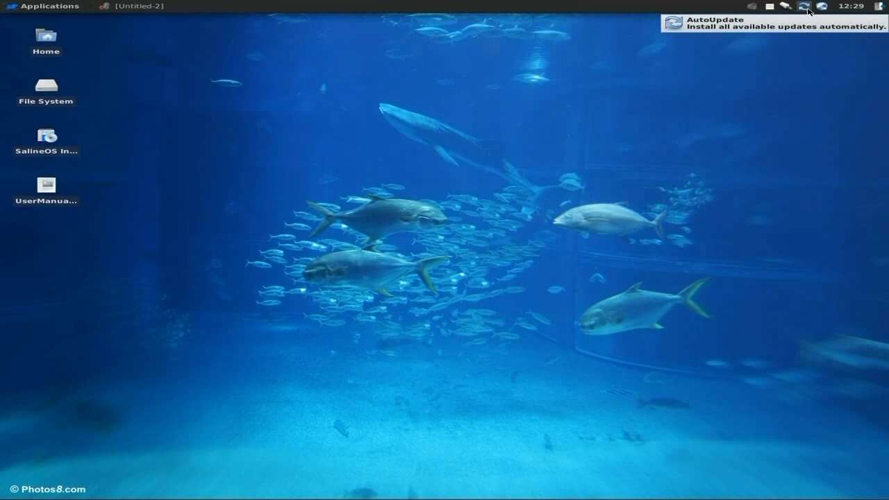
{"action": "mouse_move", "coordinate": [798, 10]}
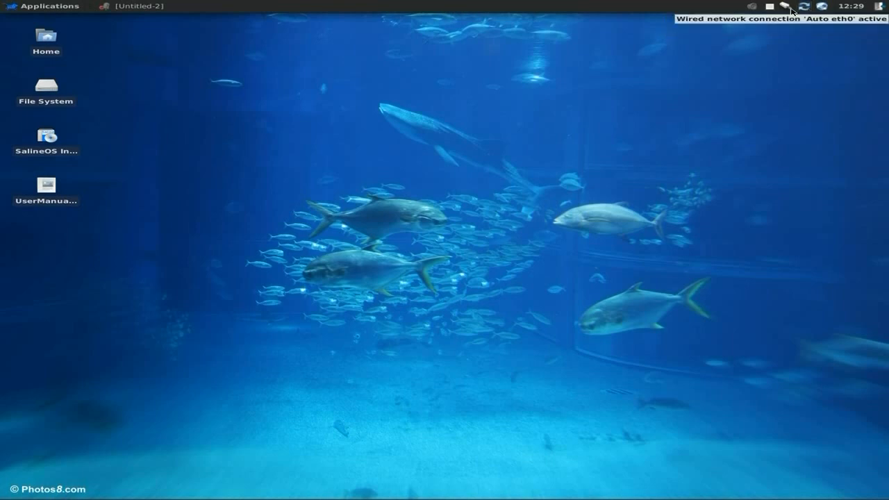
{"action": "mouse_move", "coordinate": [772, 24]}
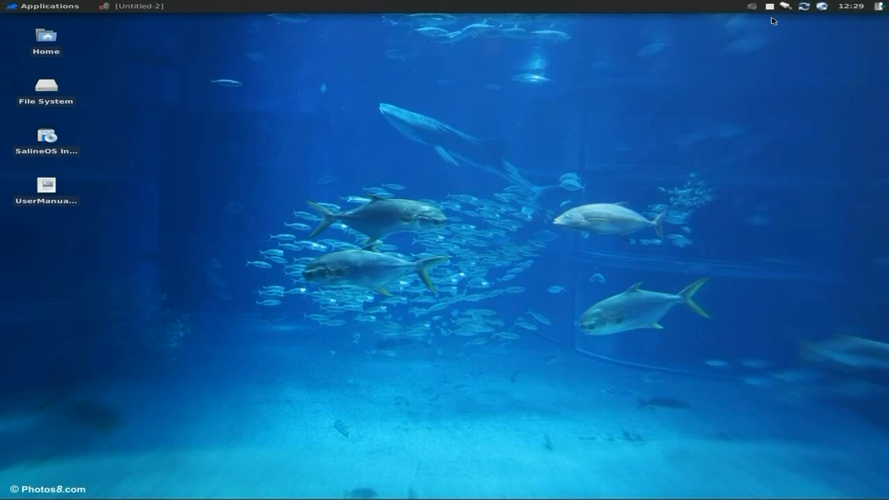
{"action": "mouse_move", "coordinate": [711, 117]}
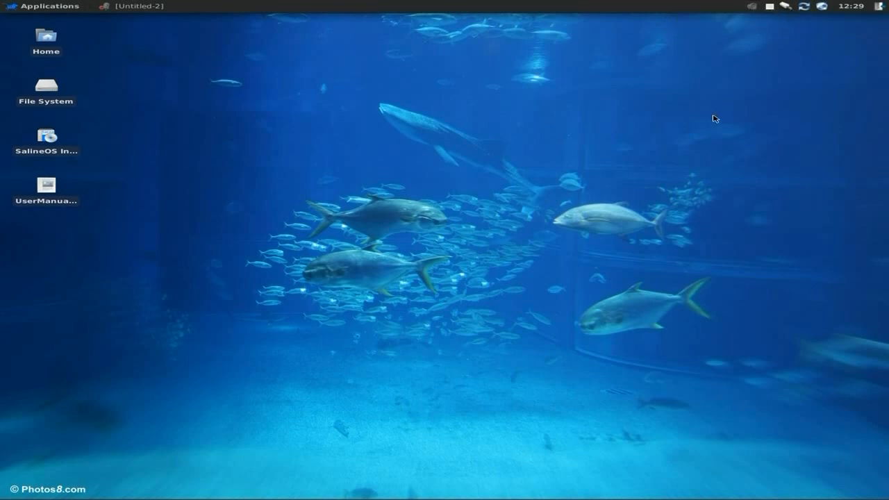
{"action": "mouse_move", "coordinate": [202, 111]}
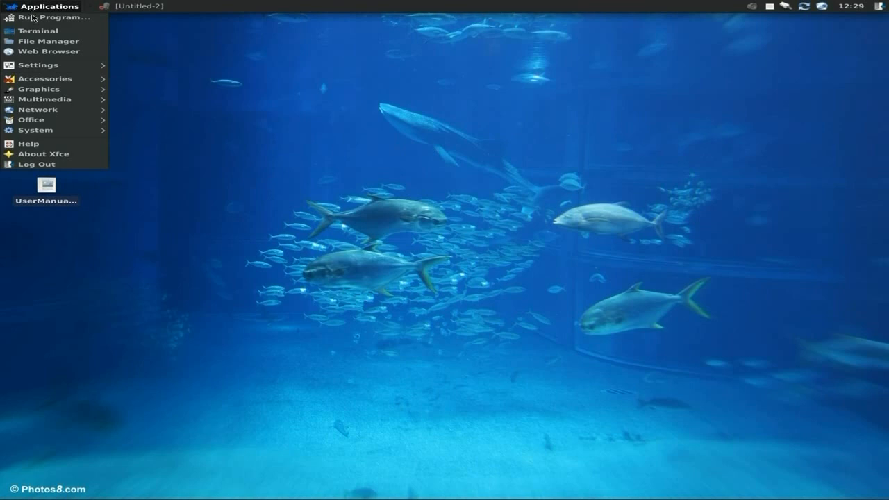
{"action": "mouse_move", "coordinate": [44, 31]}
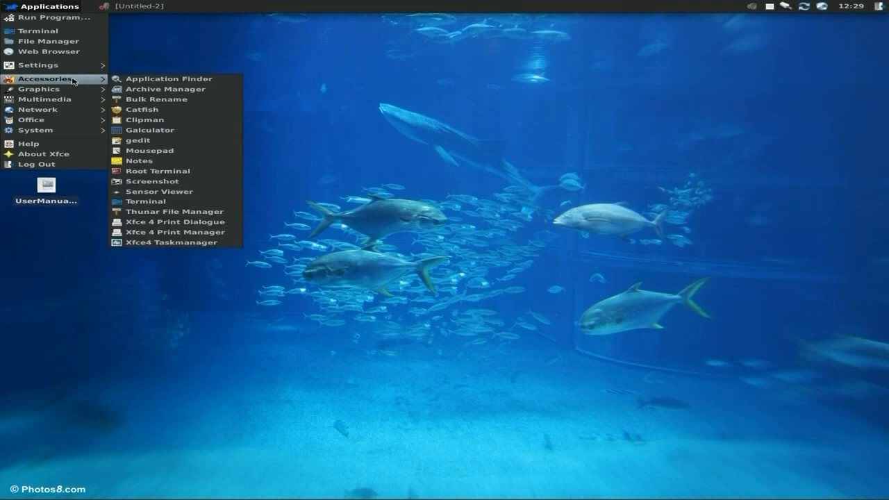
{"action": "mouse_move", "coordinate": [149, 78]}
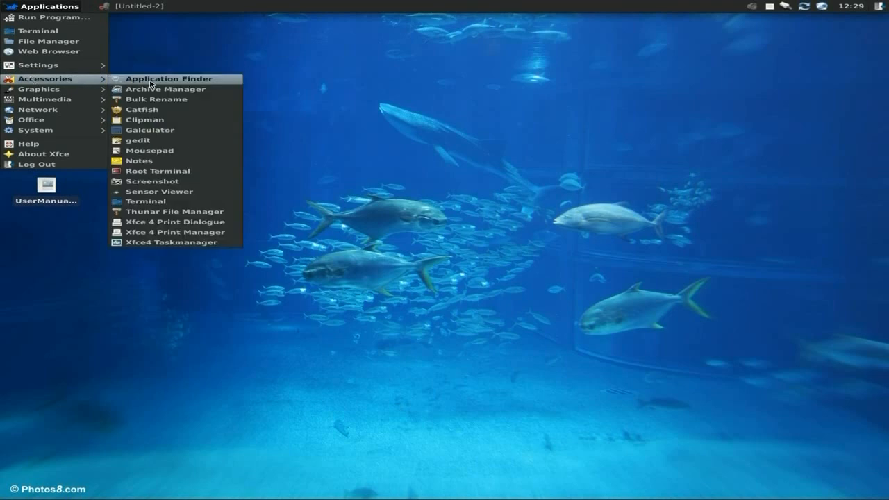
{"action": "mouse_move", "coordinate": [170, 150]}
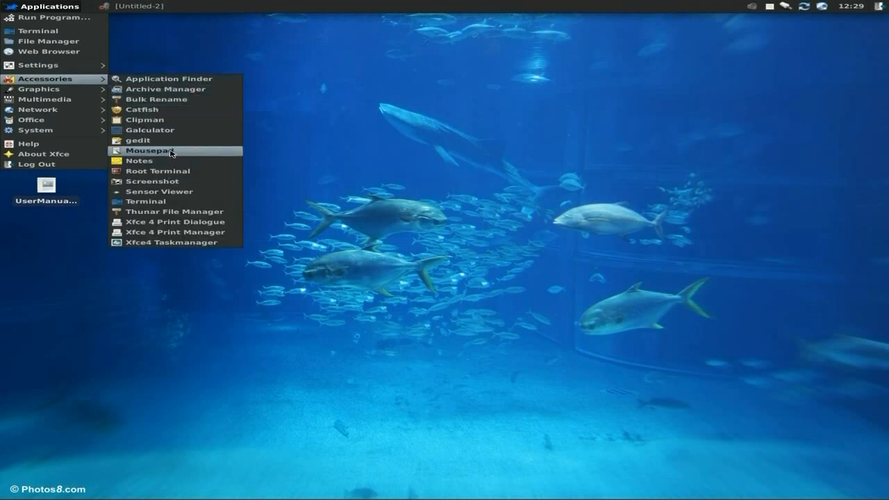
{"action": "mouse_move", "coordinate": [163, 89]}
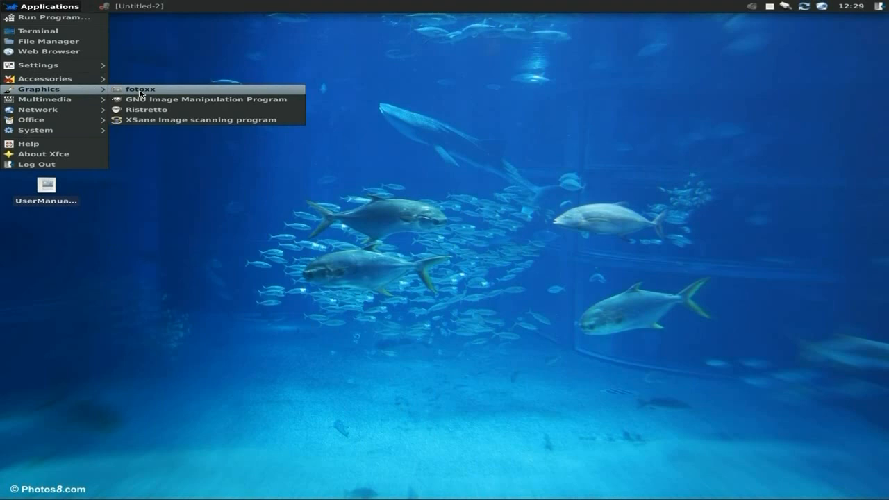
Launch fotoxx and GIMP, then show the Multimedia category listing Cheese, Rhythmbox and Xfburn
{"action": "left_click", "coordinate": [140, 89]}
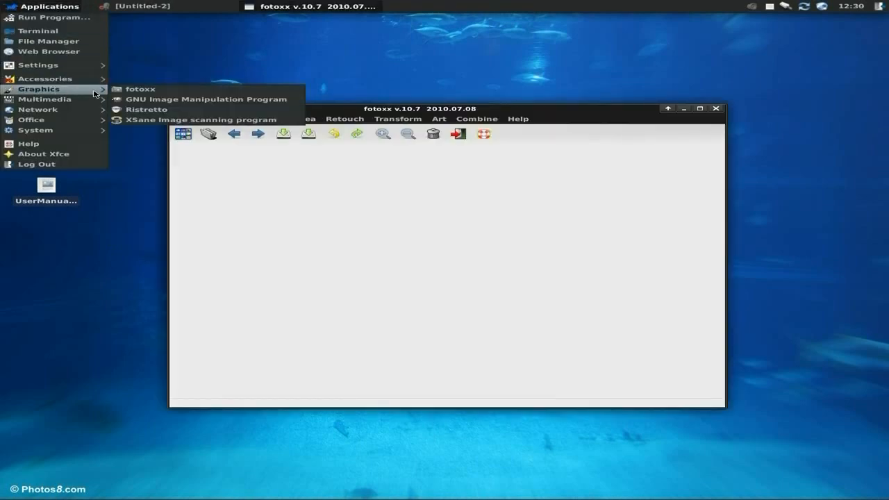
{"action": "left_click", "coordinate": [205, 99]}
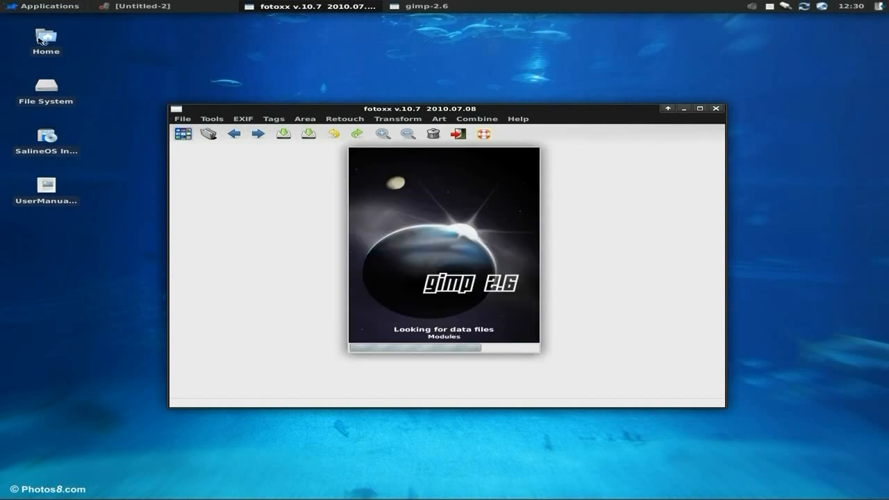
{"action": "left_click", "coordinate": [51, 5]}
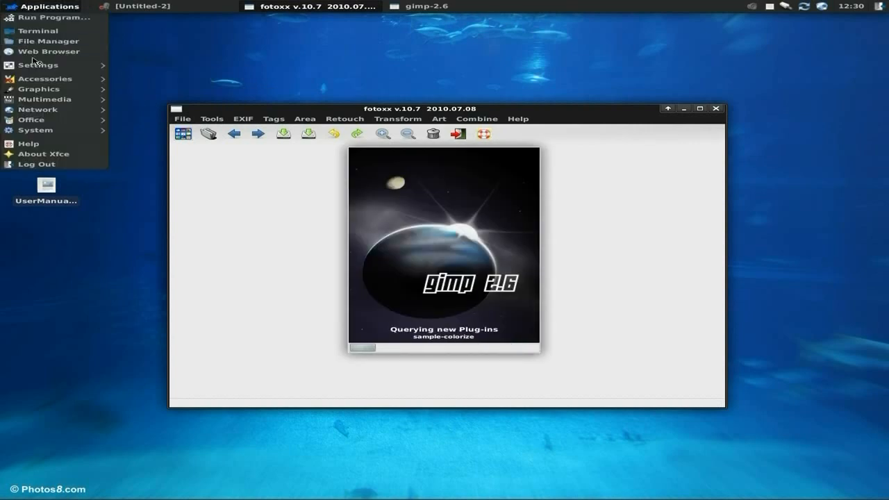
{"action": "mouse_move", "coordinate": [64, 103]}
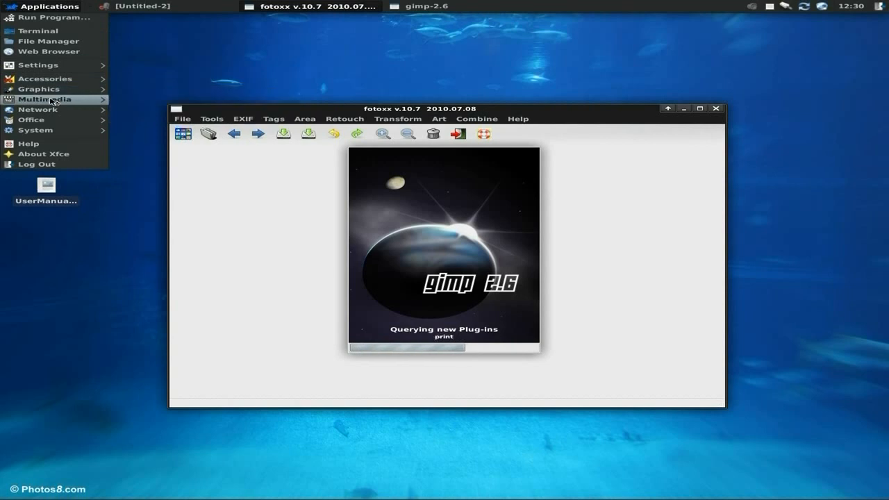
{"action": "left_click", "coordinate": [45, 98]}
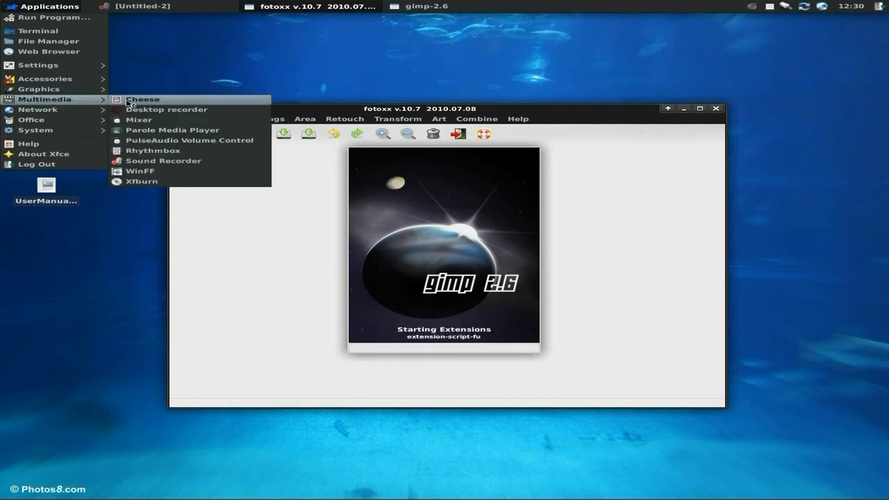
{"action": "mouse_move", "coordinate": [150, 115]}
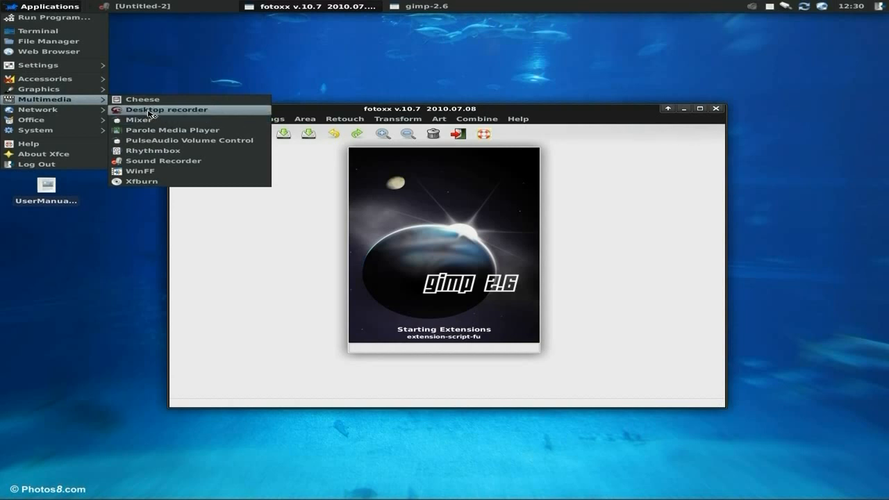
{"action": "mouse_move", "coordinate": [142, 131]}
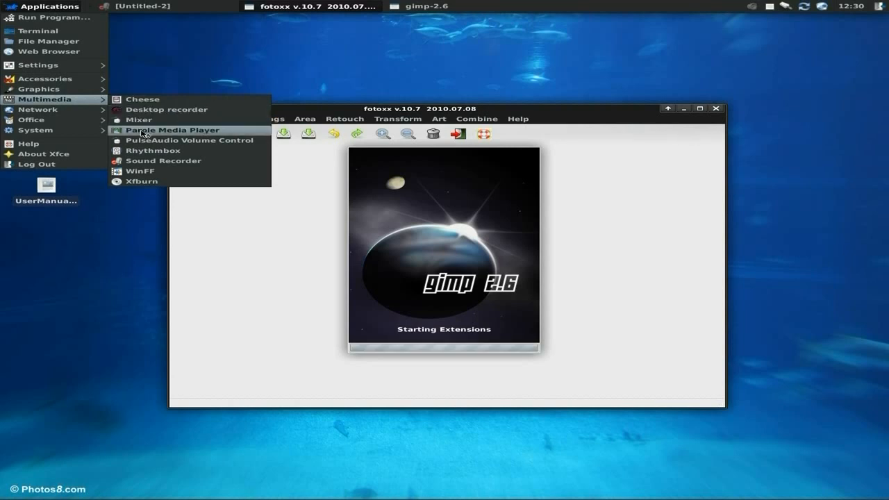
Launch Parole and WinFF, browse the System applications, then close an open application window
{"action": "left_click", "coordinate": [174, 130]}
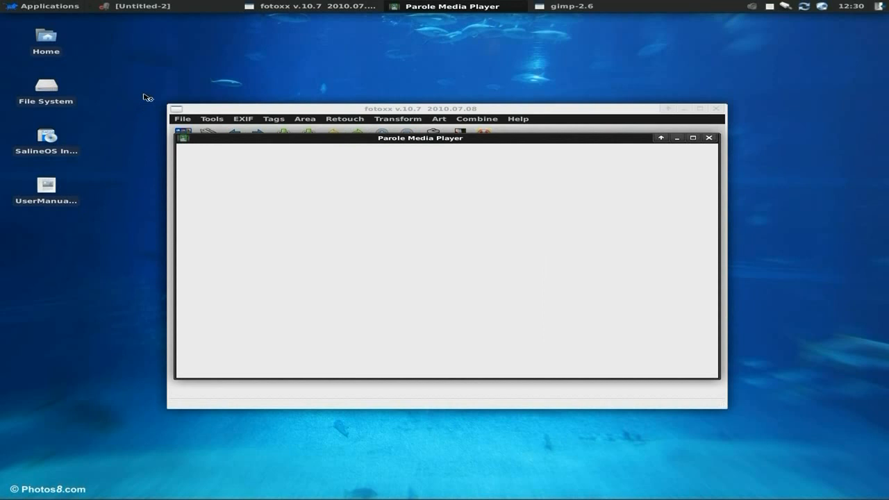
{"action": "left_click", "coordinate": [50, 7]}
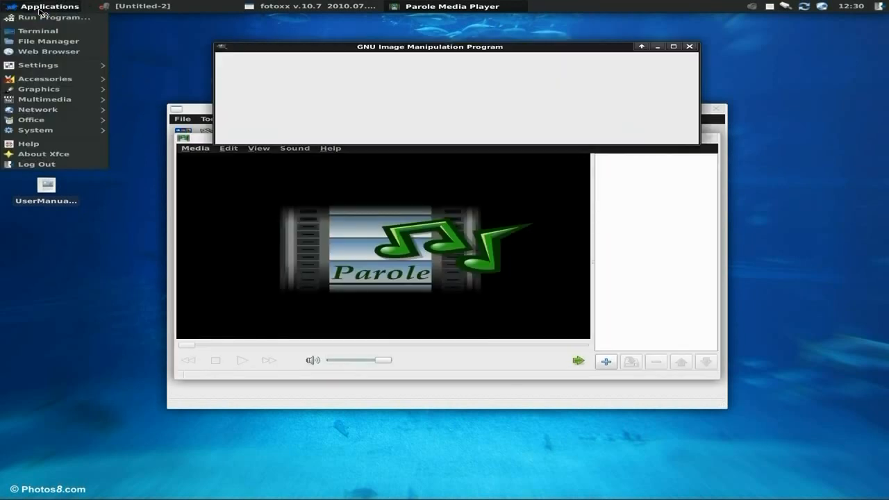
{"action": "left_click", "coordinate": [43, 98]}
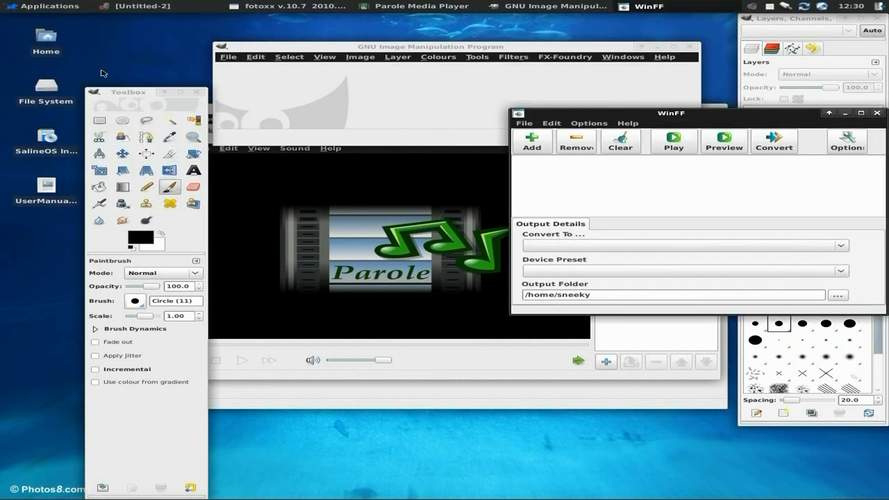
{"action": "left_click", "coordinate": [30, 6]}
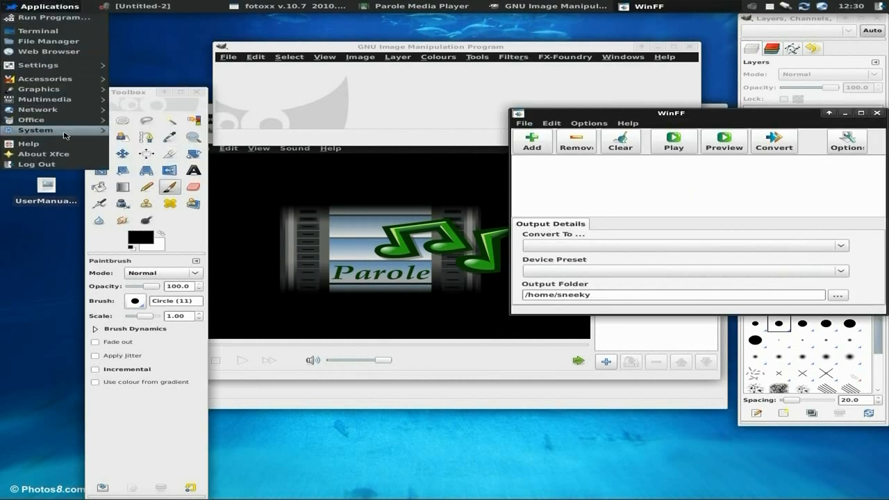
{"action": "left_click", "coordinate": [37, 129]}
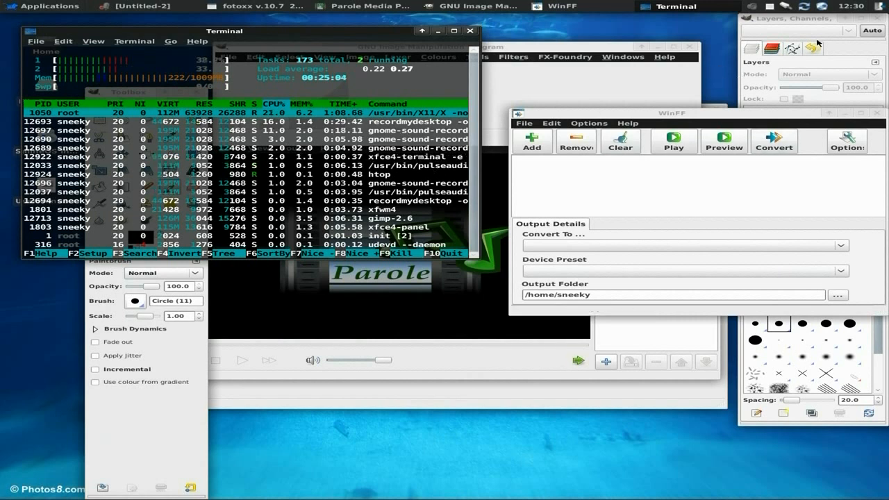
{"action": "left_click", "coordinate": [498, 6]}
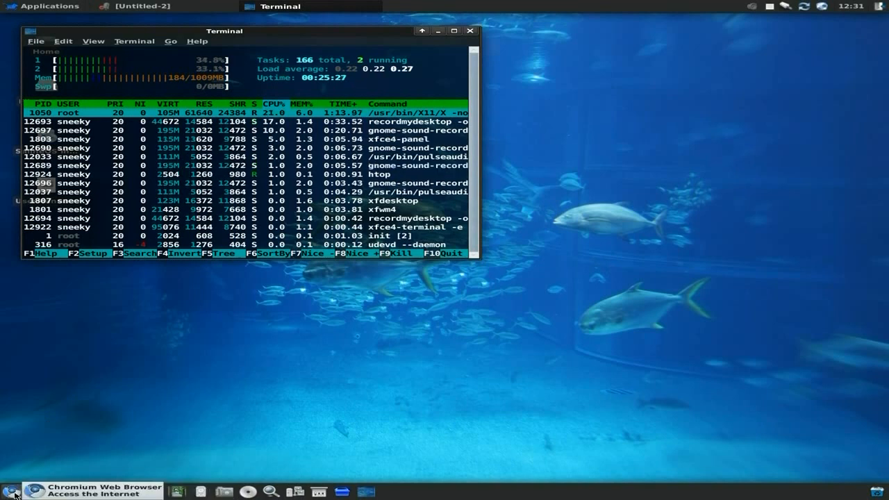
{"action": "mouse_move", "coordinate": [50, 497]}
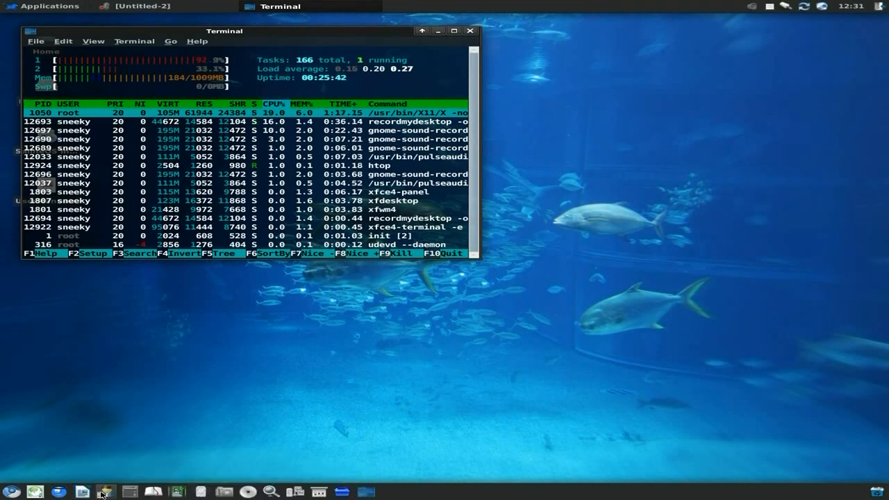
{"action": "mouse_move", "coordinate": [103, 488]}
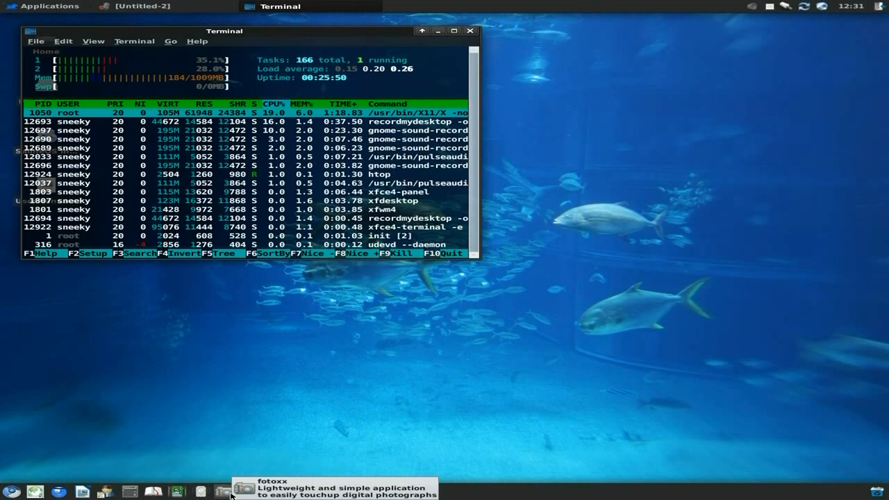
{"action": "mouse_move", "coordinate": [218, 487]}
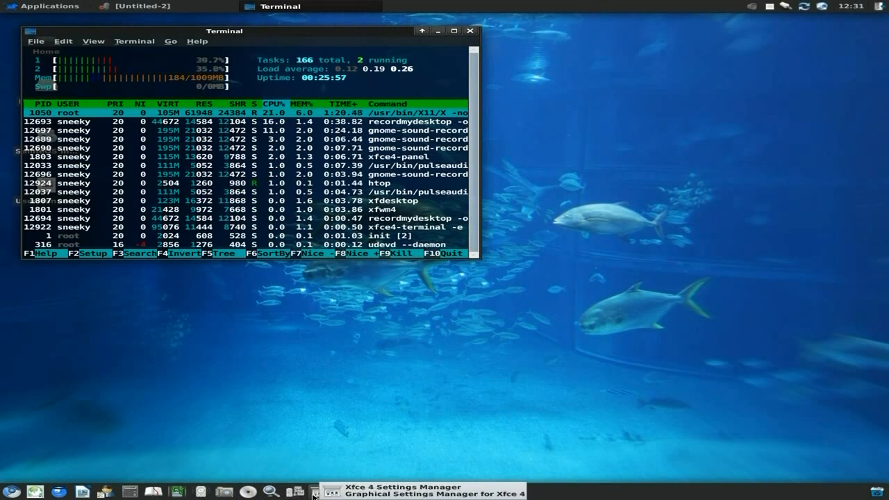
{"action": "mouse_move", "coordinate": [321, 491]}
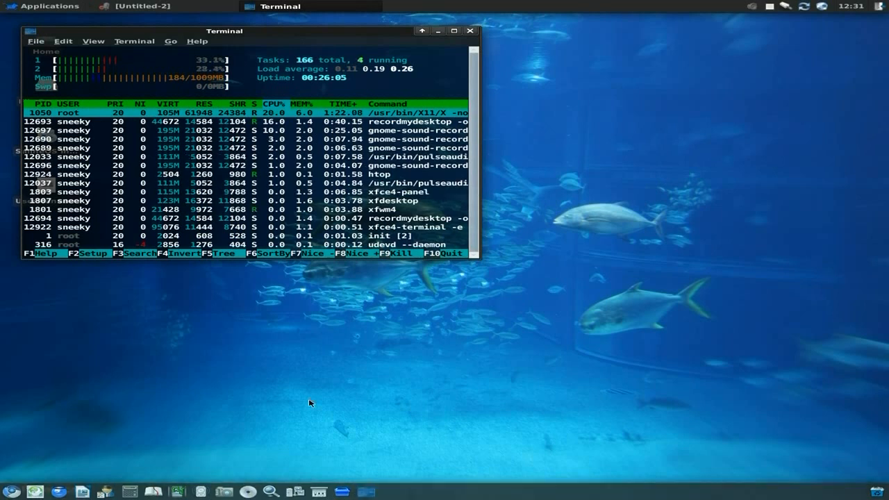
{"action": "mouse_move", "coordinate": [255, 330]}
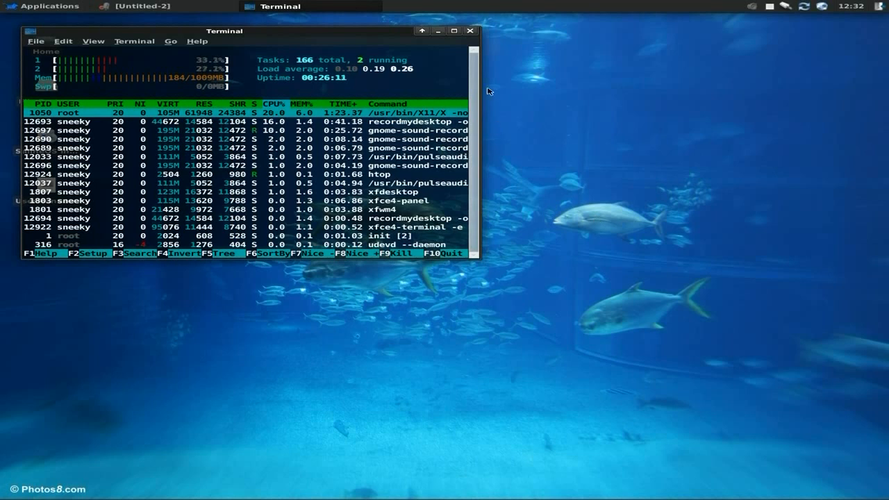
Launch Chromium and search YouTube for 'sneekylinux' via the suggestion after typing 'sneeky'
{"action": "left_click", "coordinate": [469, 30]}
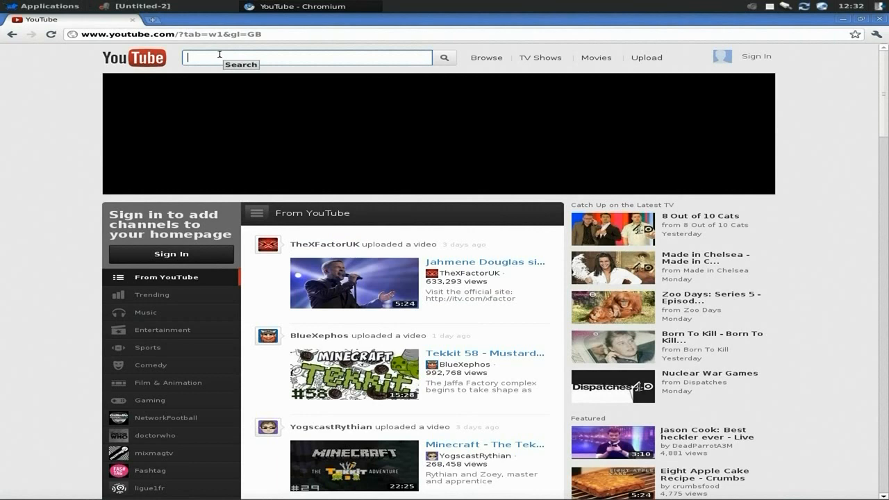
{"action": "type", "text": "sneeky"}
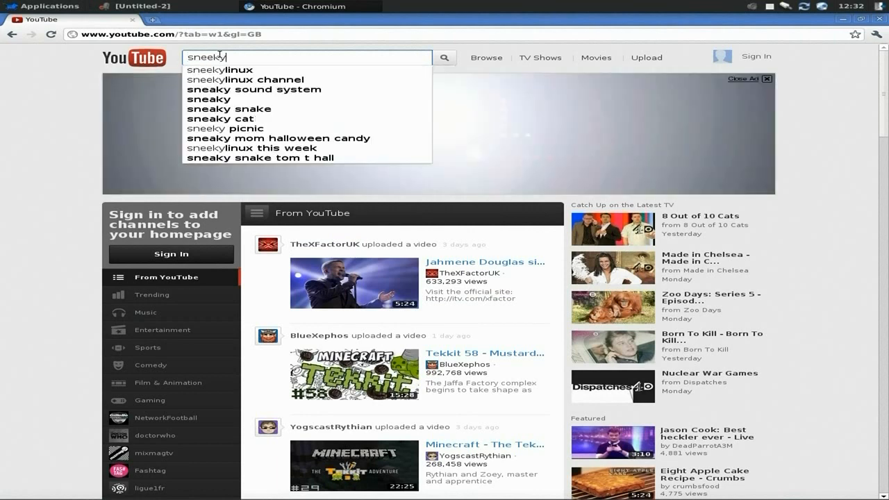
{"action": "left_click", "coordinate": [219, 70]}
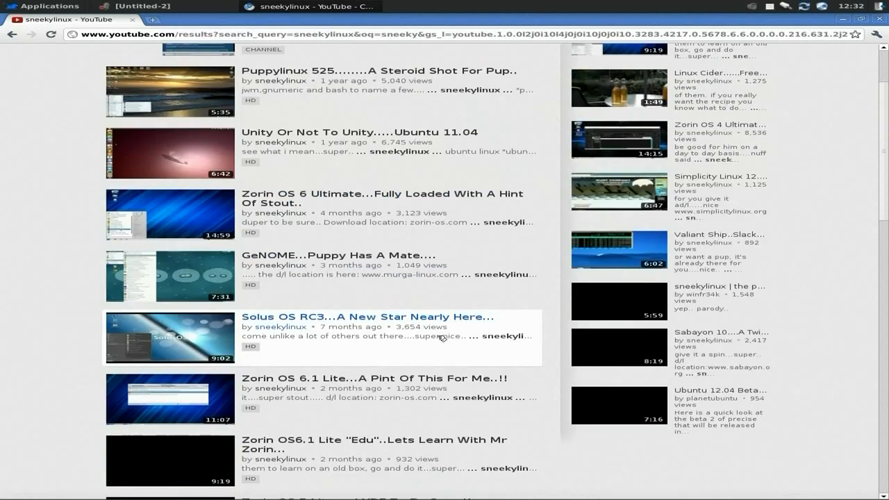
Scroll the results and play 'Linux Mint 13 XFCE RC..Wanna Kill All Humans???'
{"action": "scroll", "scroll_direction": "down", "scroll_amount": 3}
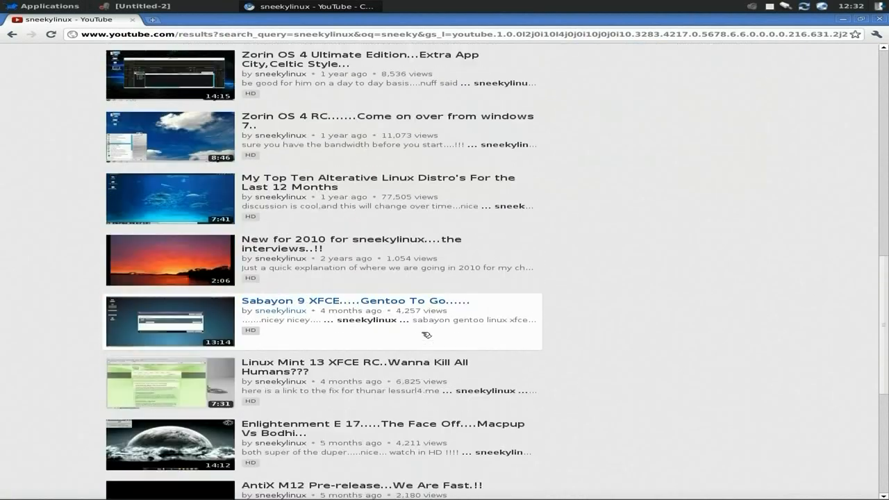
{"action": "left_click", "coordinate": [357, 367]}
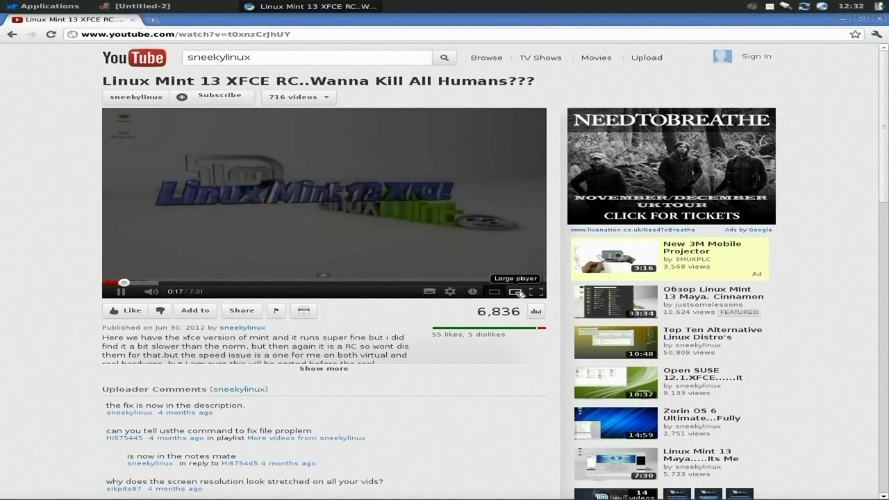
Switch the Linux Mint video to the large player and raise the htop terminal
{"action": "left_click", "coordinate": [514, 291]}
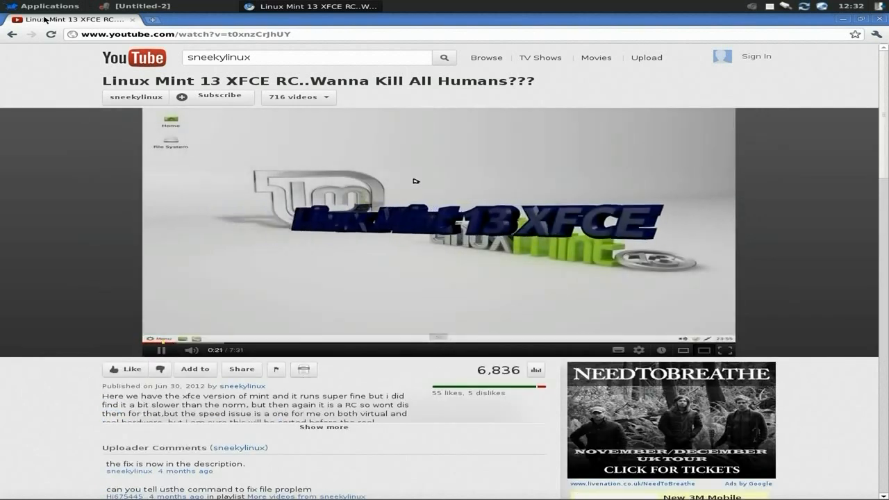
{"action": "left_click", "coordinate": [49, 6]}
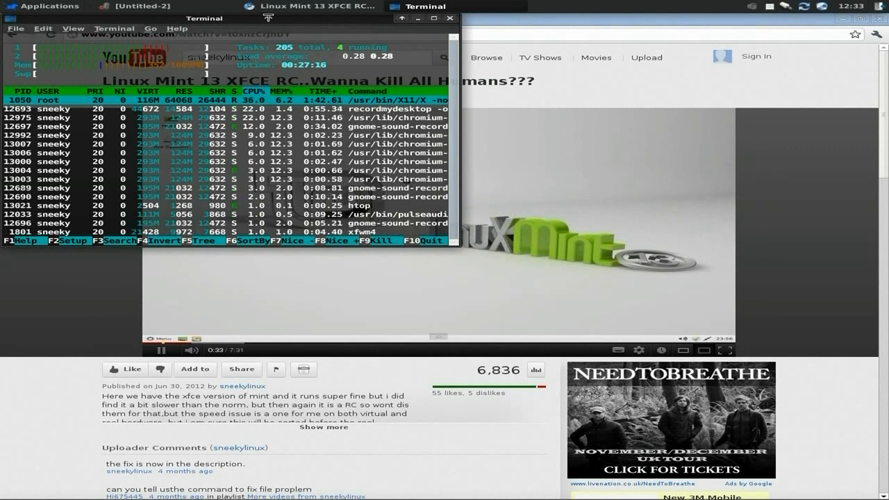
Move the htop terminal aside, then close it, leaving an empty desktop
{"action": "left_click_drag", "start_coordinate": [204, 18], "coordinate": [276, 28]}
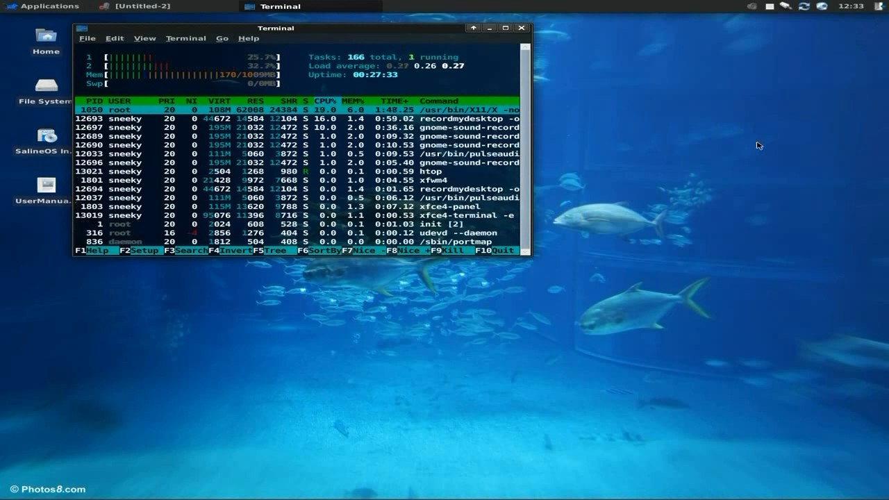
{"action": "mouse_move", "coordinate": [656, 130]}
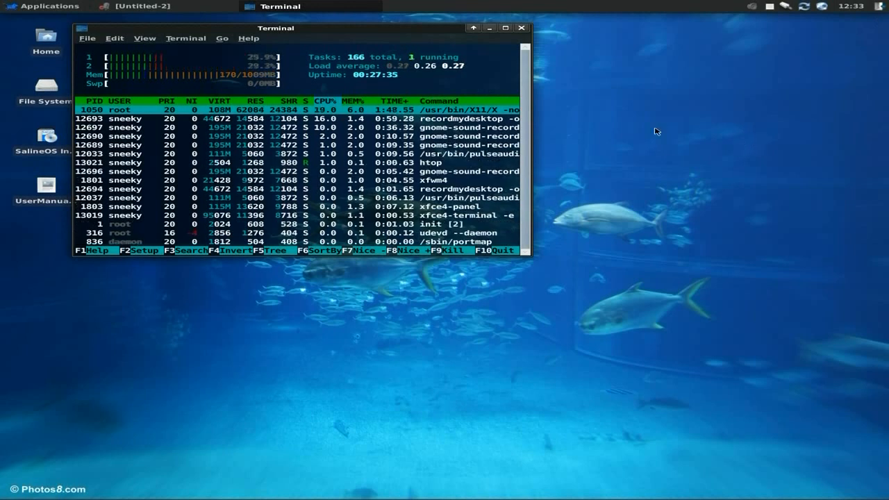
{"action": "left_click", "coordinate": [522, 28]}
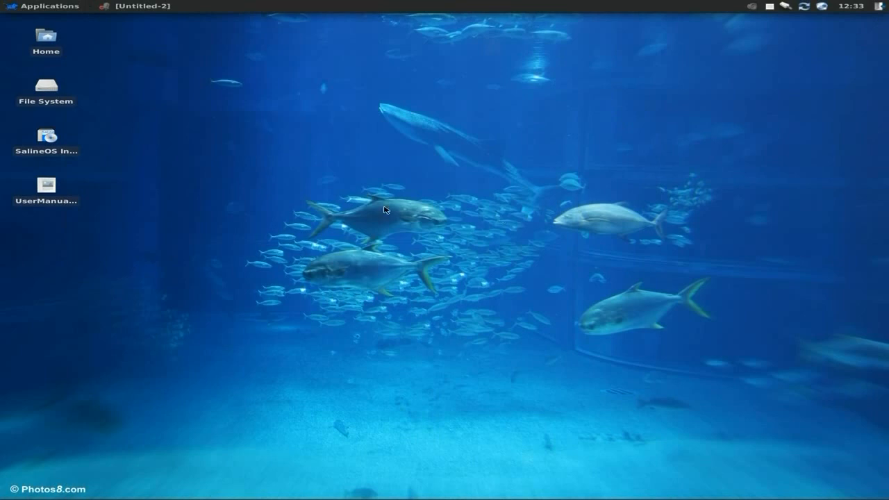
{"action": "mouse_move", "coordinate": [173, 312]}
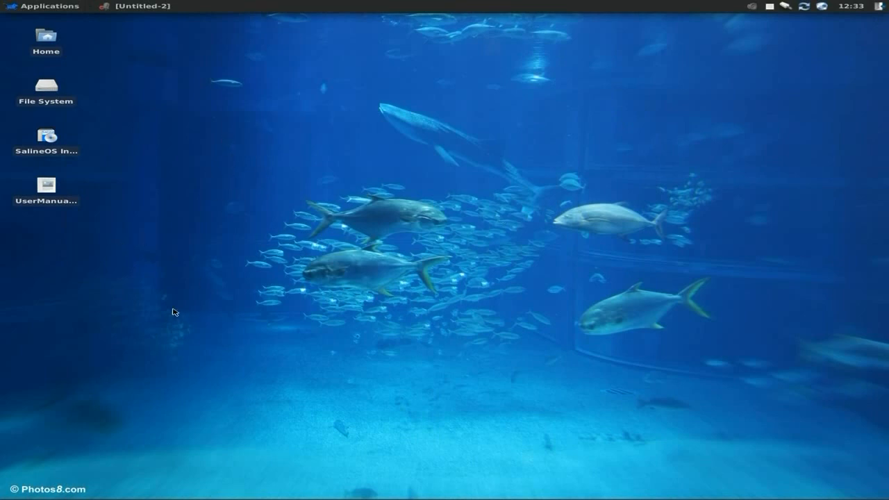
{"action": "mouse_move", "coordinate": [199, 214]}
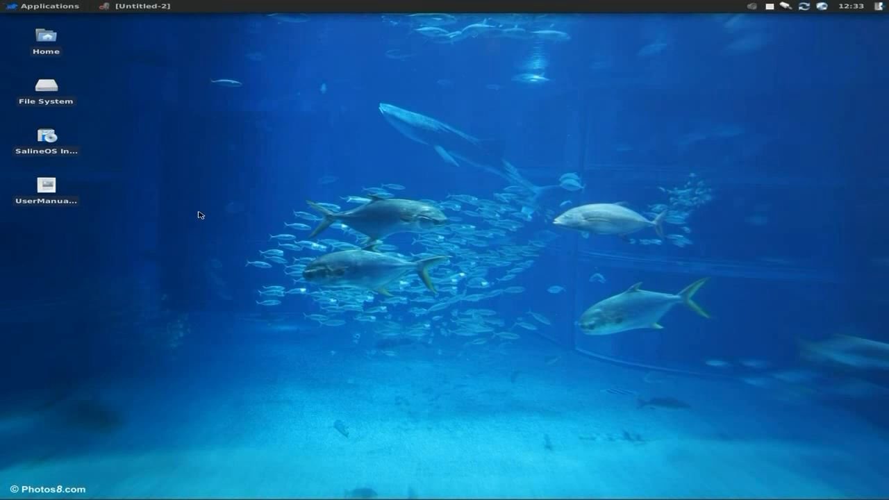
{"action": "mouse_move", "coordinate": [79, 144]}
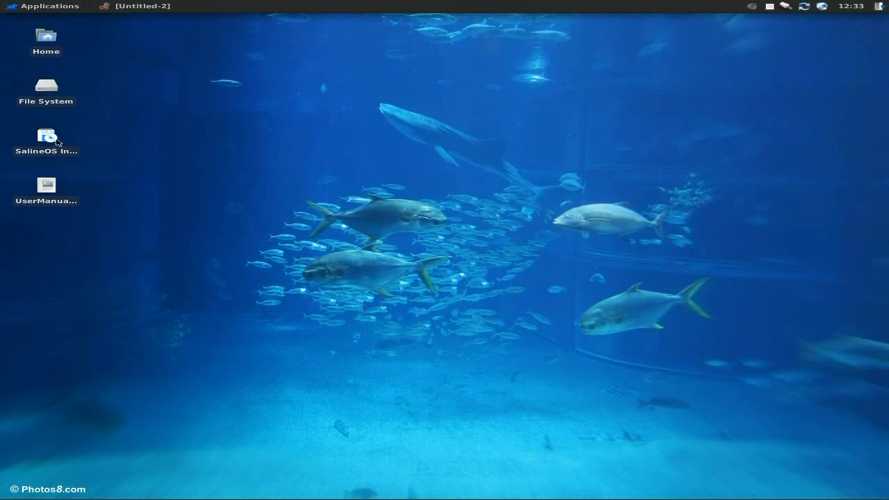
Delete the SalineOS Installer desktop icon and dismiss the 'No such file' error
{"action": "right_click", "coordinate": [46, 134]}
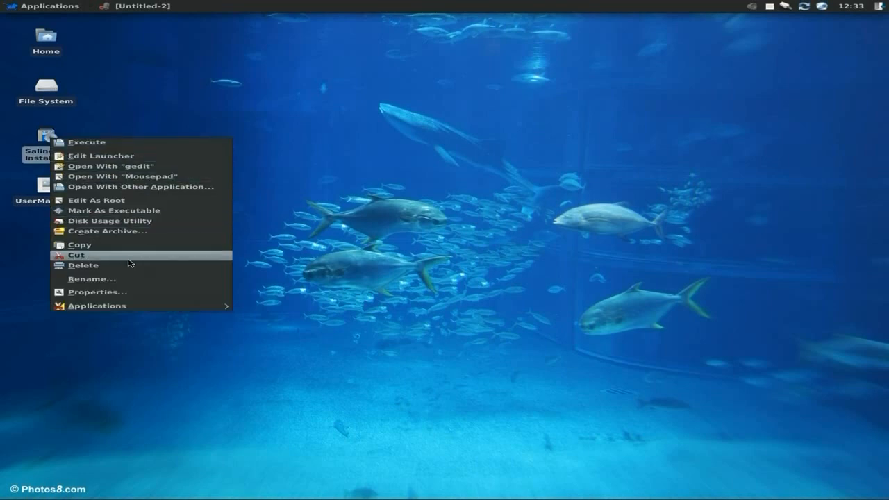
{"action": "left_click", "coordinate": [84, 265]}
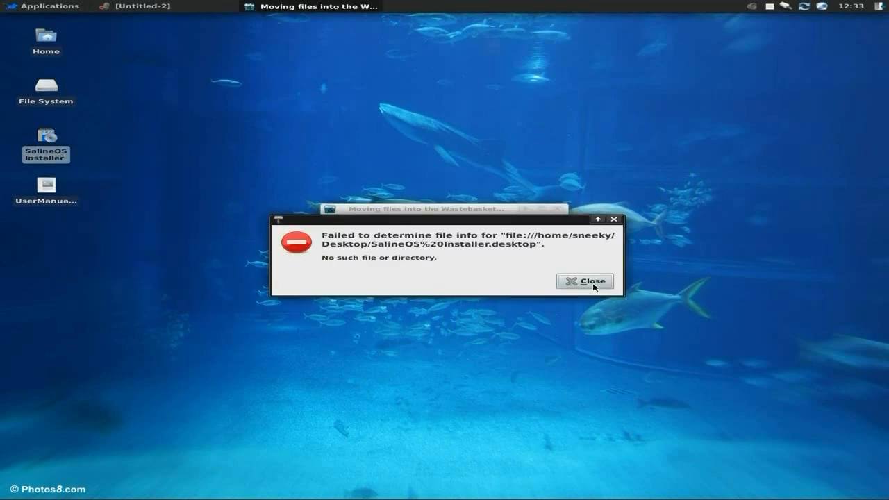
{"action": "left_click", "coordinate": [586, 281]}
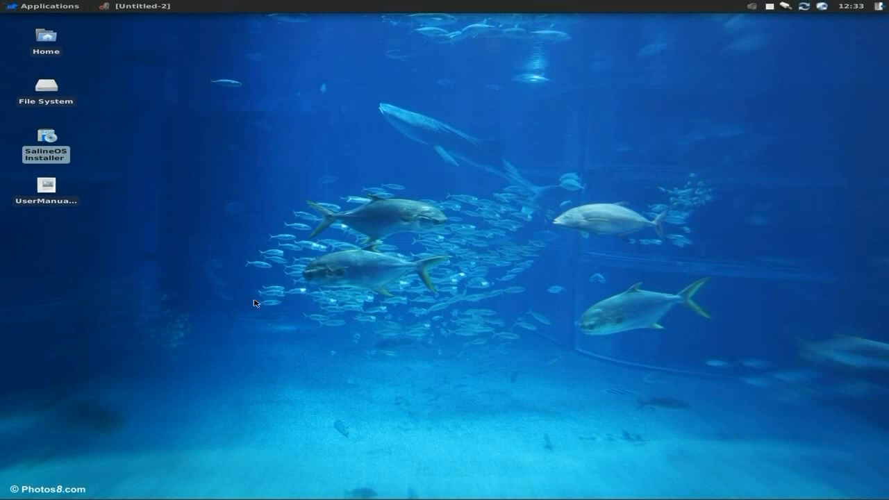
{"action": "mouse_move", "coordinate": [247, 203]}
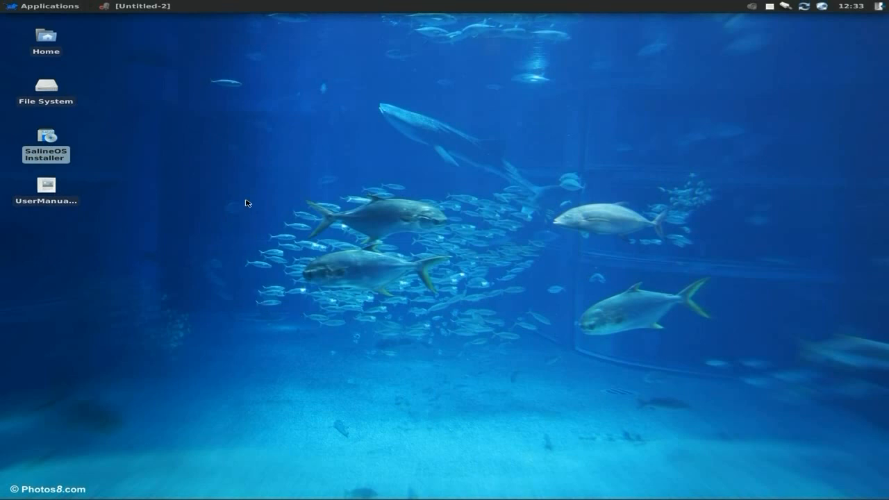
{"action": "mouse_move", "coordinate": [243, 199]}
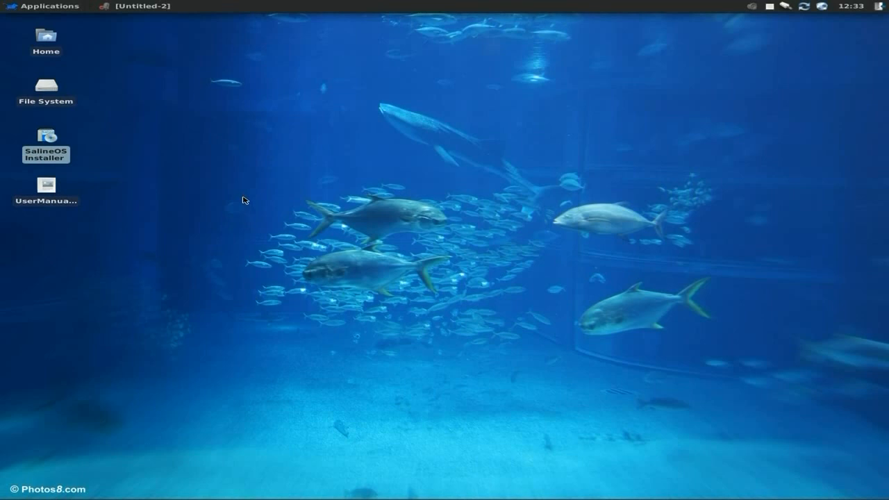